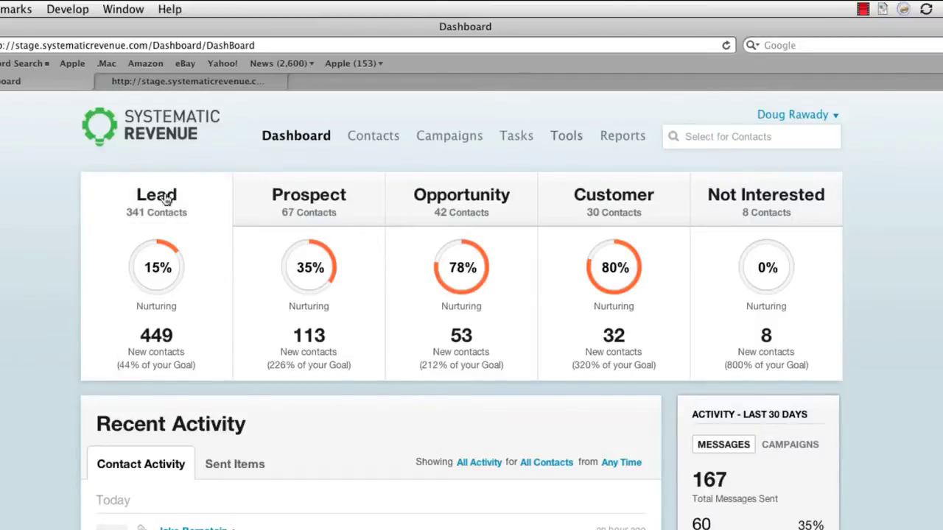
Expand the Lead stage to its 30-day new-contacts chart showing 341 total contacts.
click(156, 194)
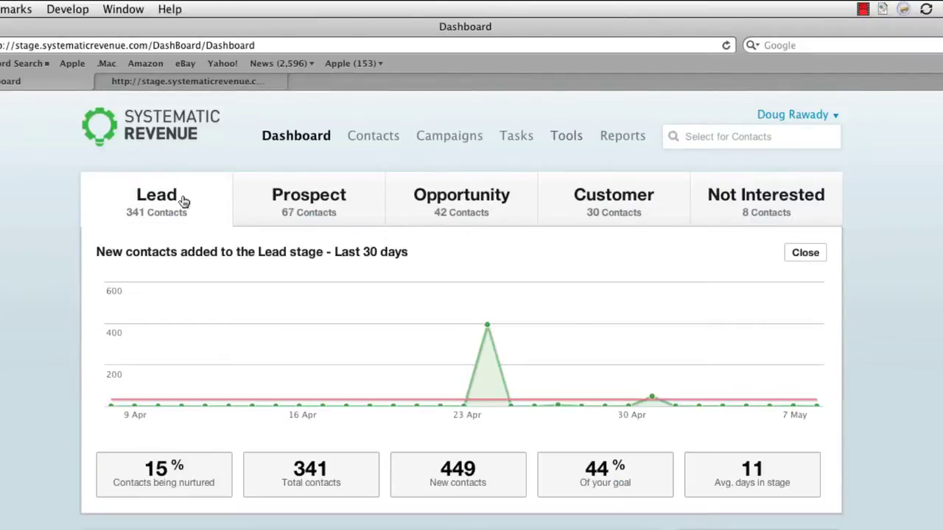
mouse_move(32, 247)
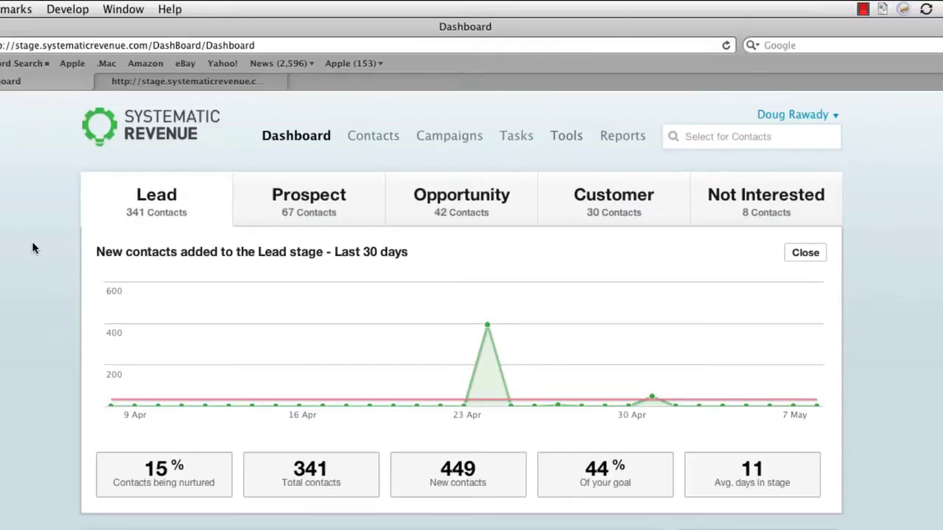
mouse_move(74, 268)
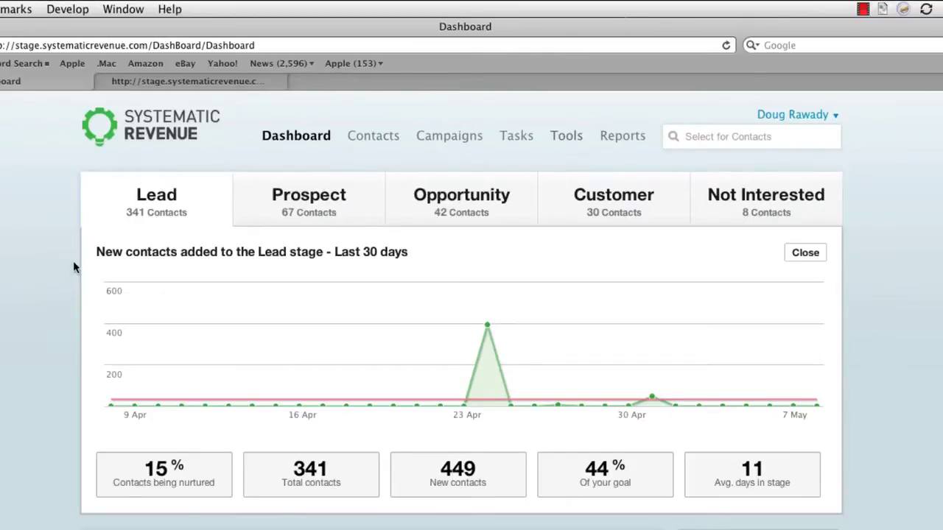
mouse_move(486, 324)
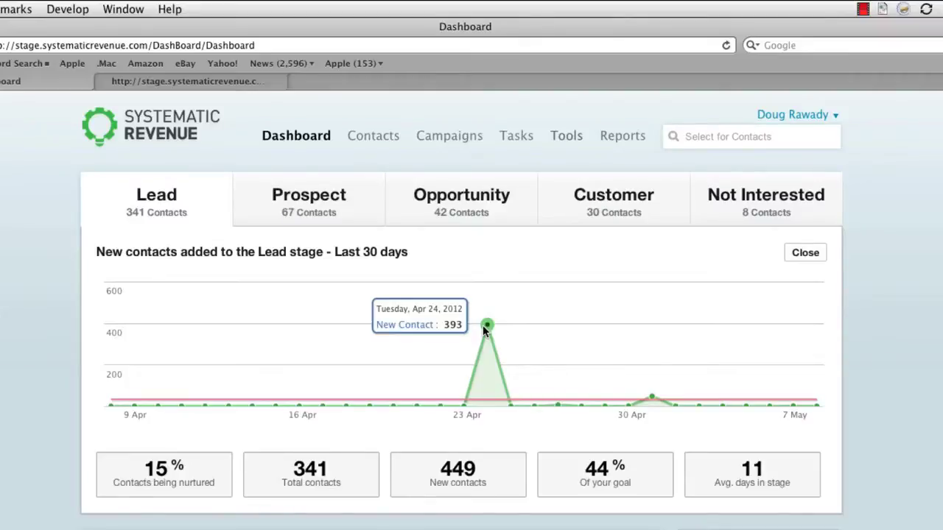
mouse_move(651, 397)
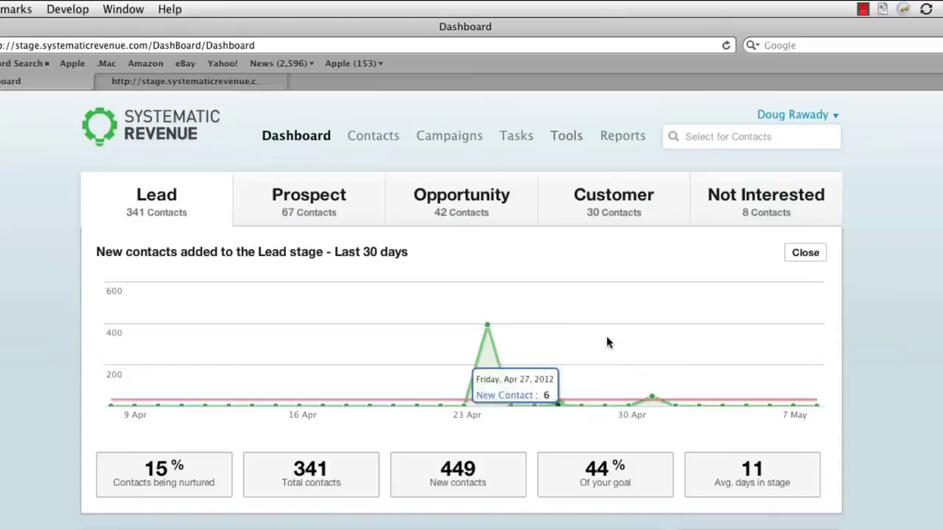
mouse_move(198, 451)
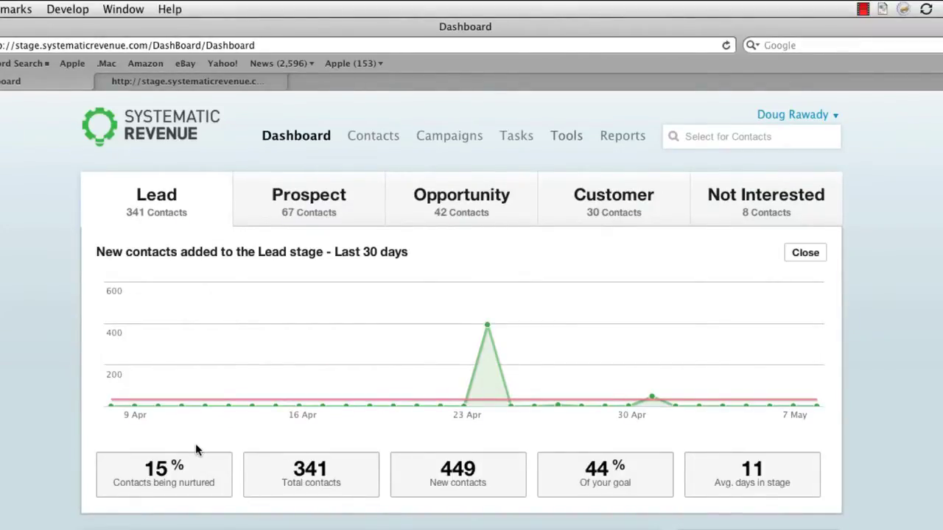
mouse_move(189, 468)
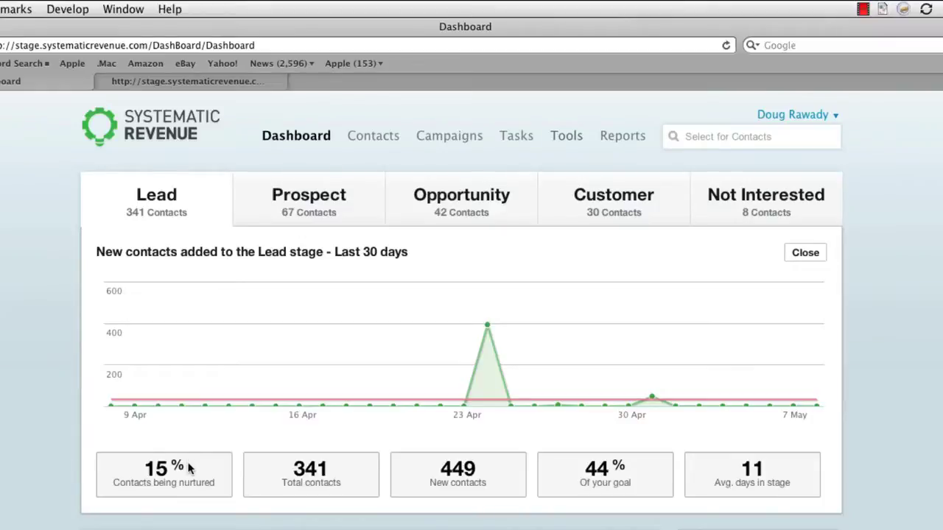
mouse_move(274, 479)
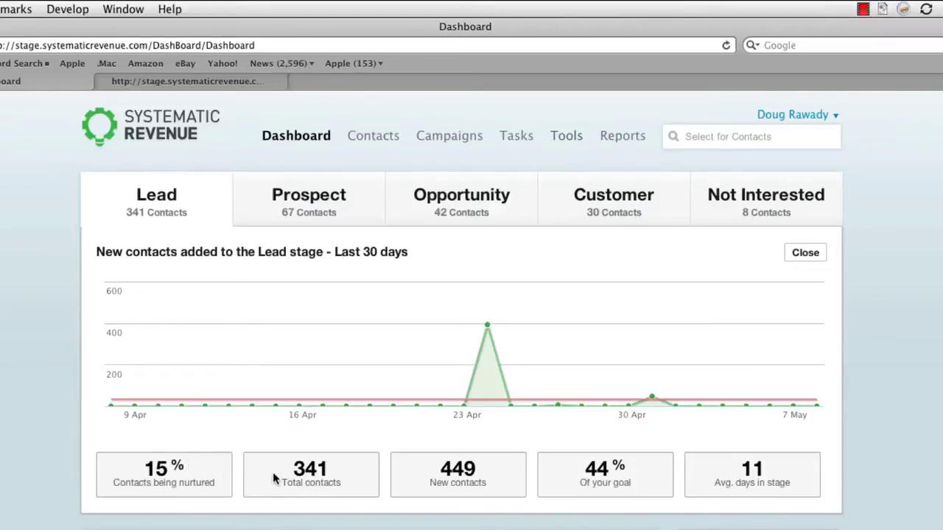
mouse_move(277, 472)
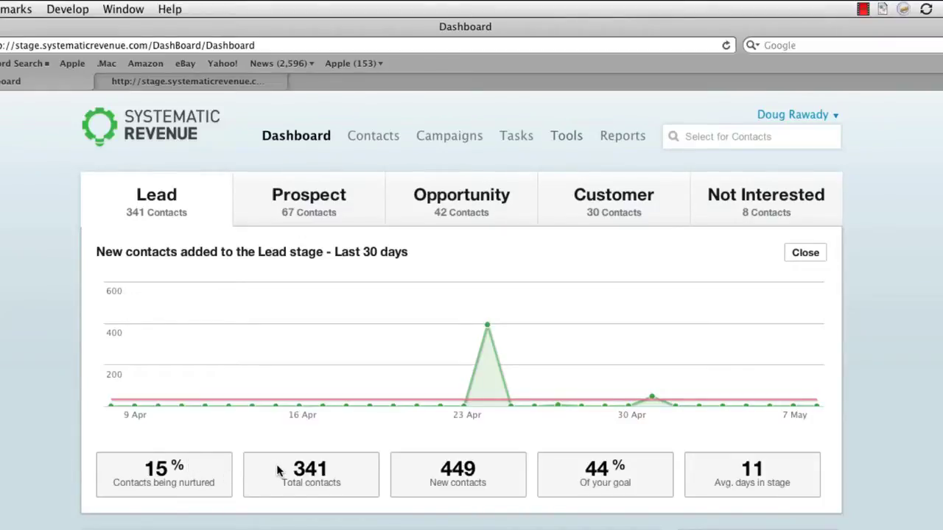
mouse_move(415, 483)
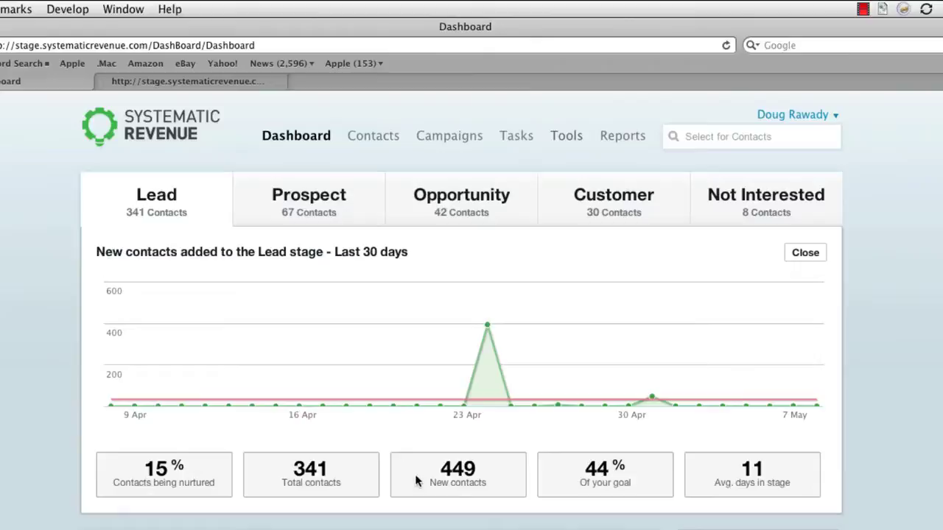
mouse_move(566, 484)
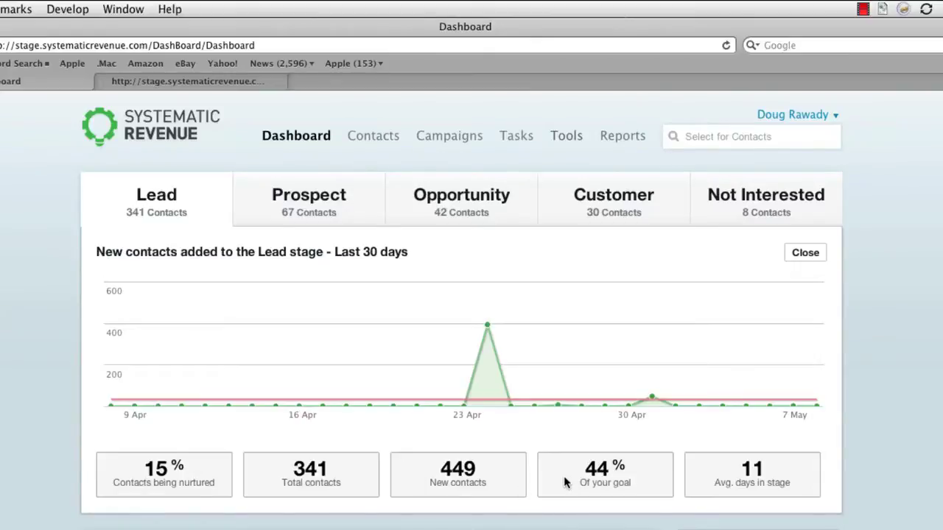
mouse_move(740, 474)
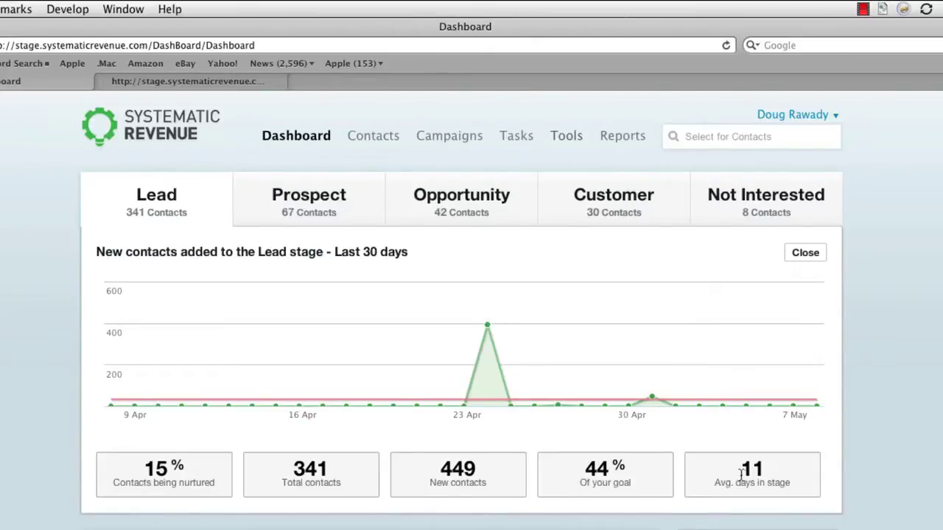
mouse_move(713, 471)
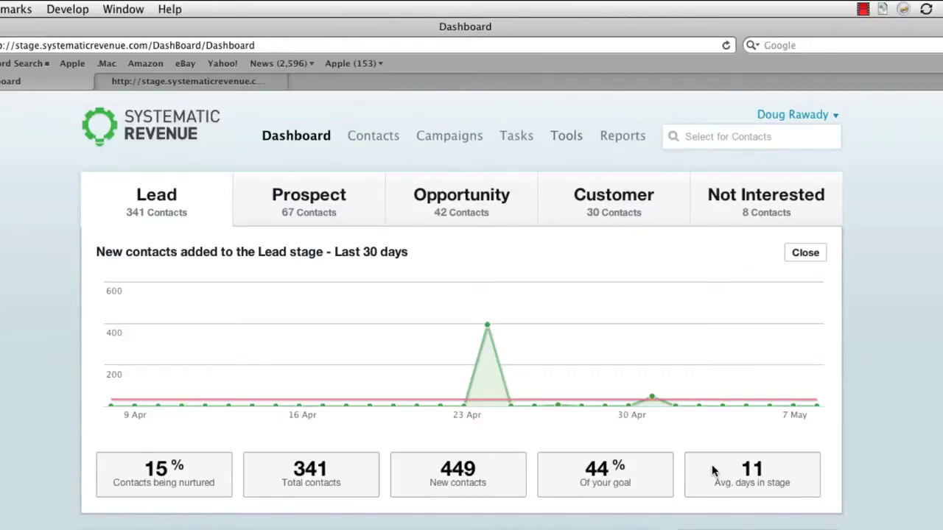
mouse_move(194, 200)
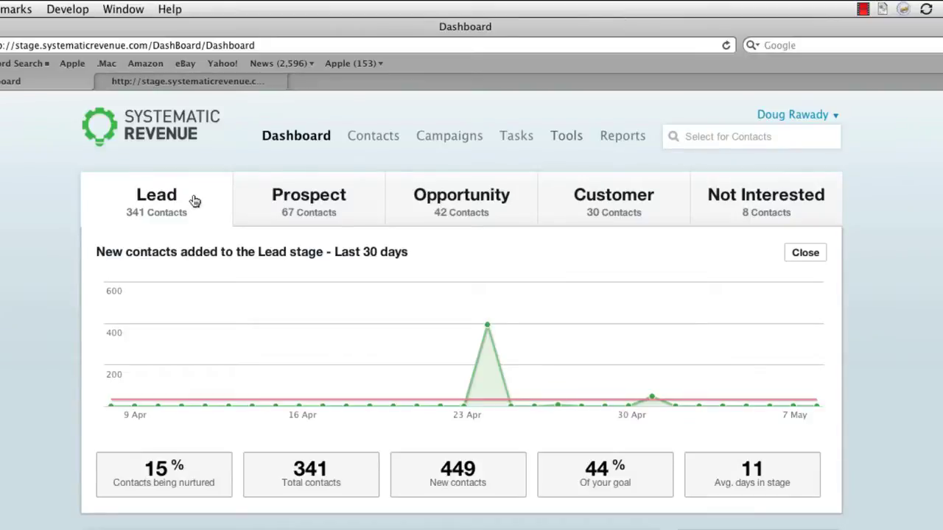
Show the 30-day charts for Prospect, Opportunity, Customer, then Not Interested (8 contacts).
click(309, 199)
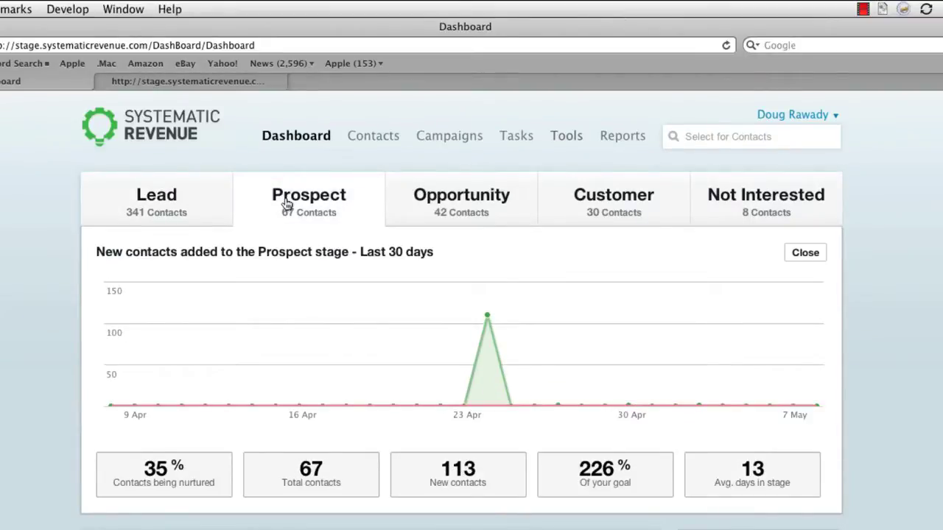
click(461, 199)
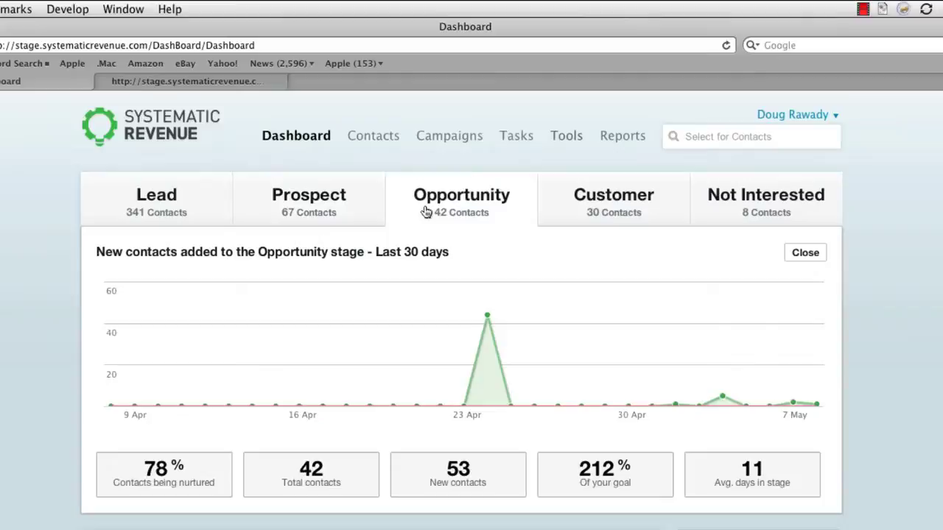
click(613, 199)
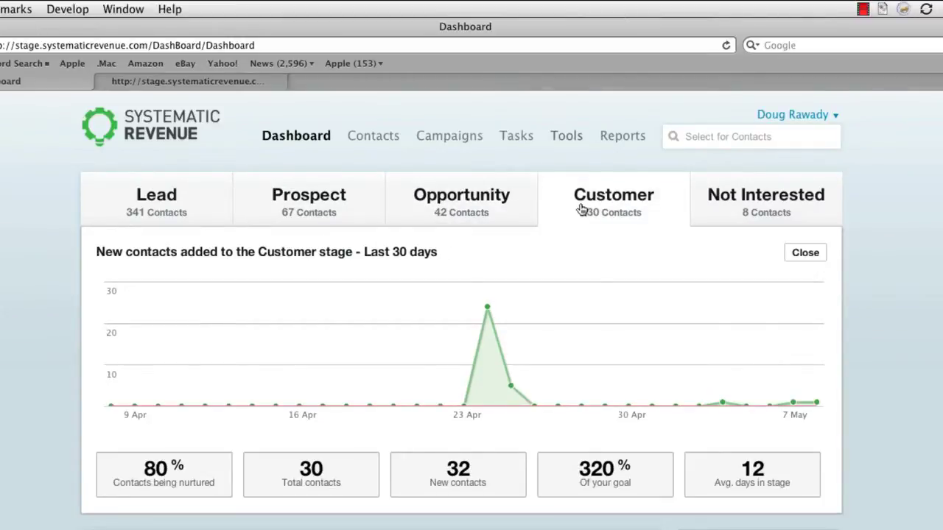
click(766, 199)
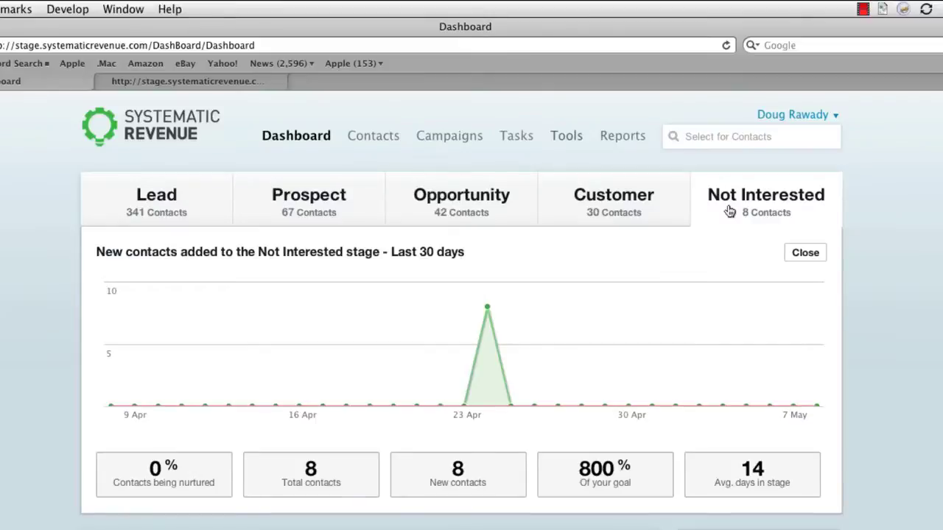
mouse_move(800, 270)
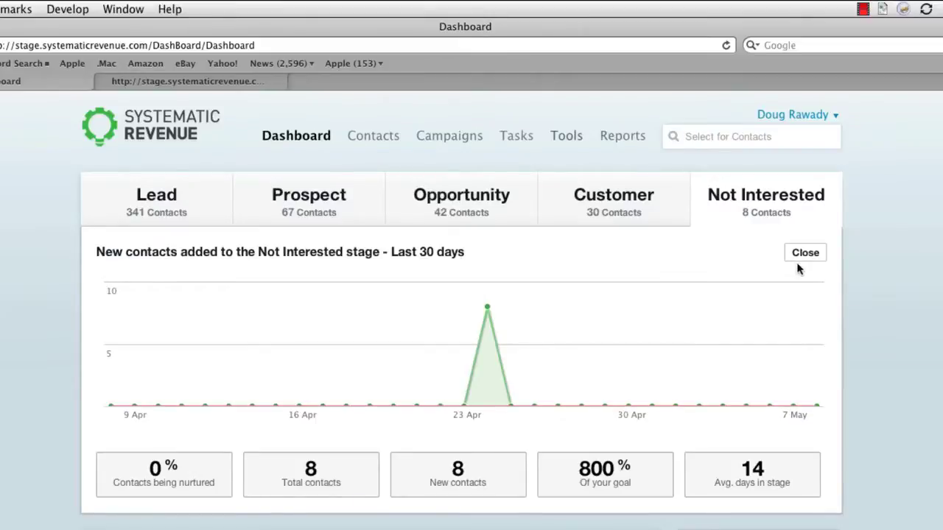
Collapse the stage chart and show Sent Items under Recent Activity (167 sent, 60 opened).
click(805, 254)
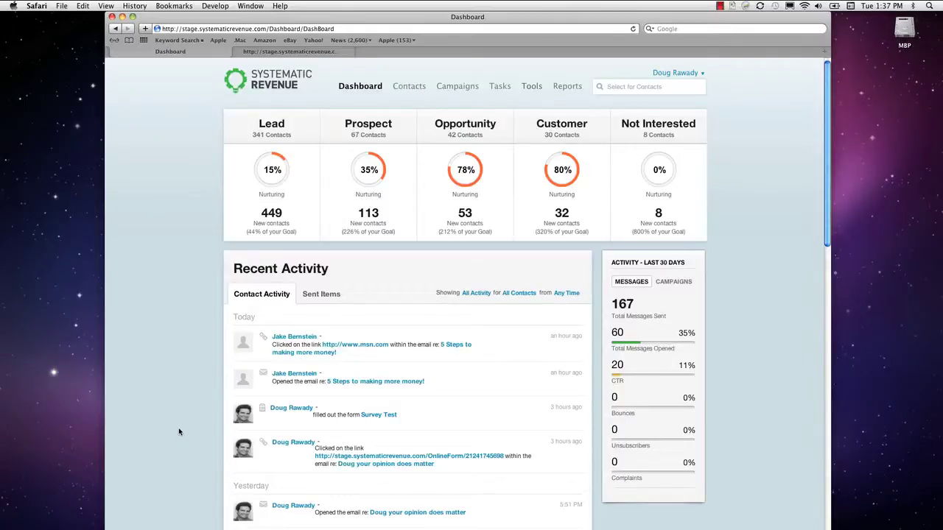
mouse_move(199, 436)
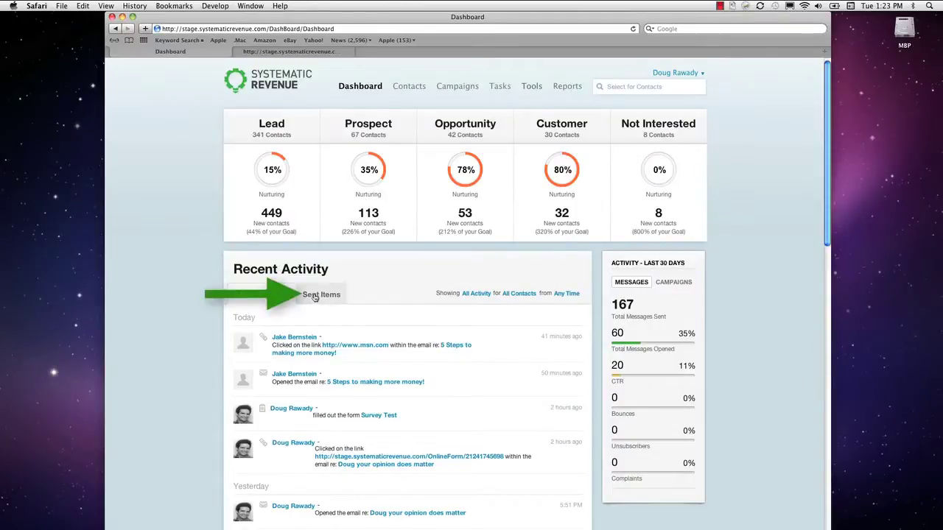
click(321, 295)
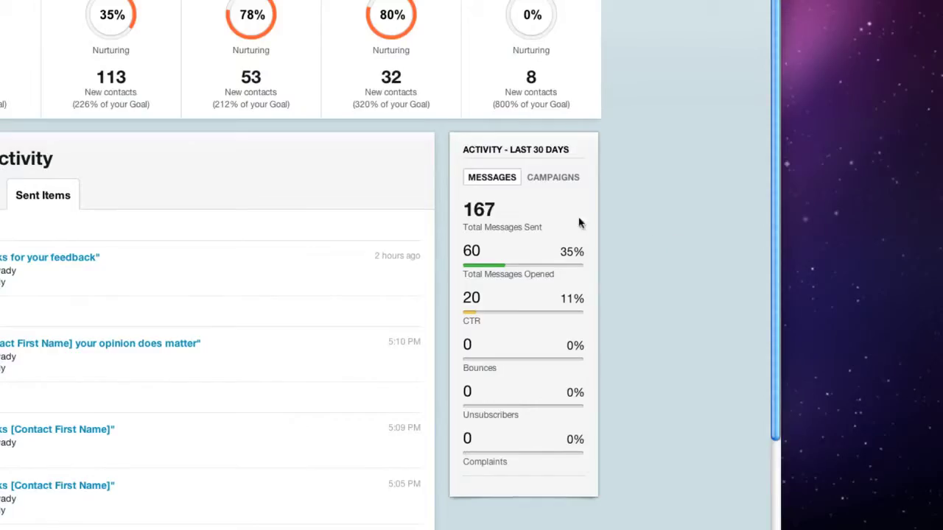
mouse_move(532, 207)
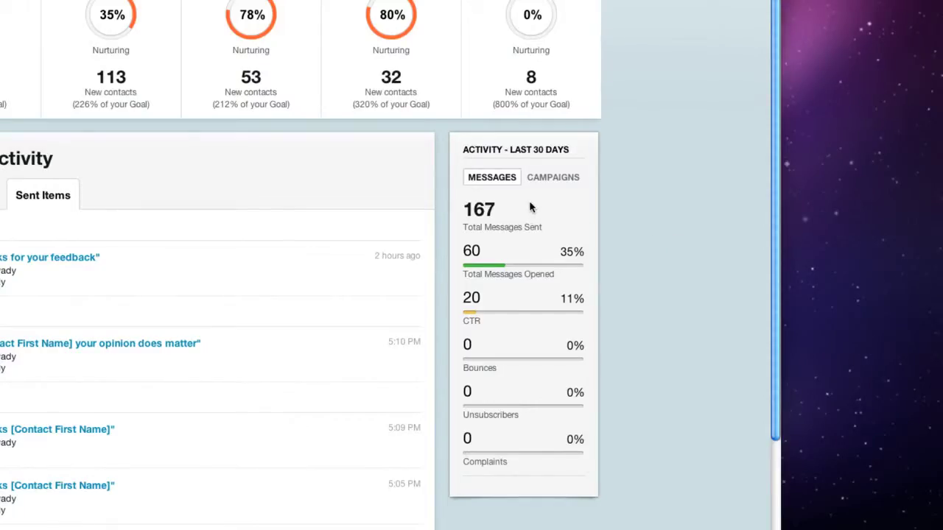
click(552, 177)
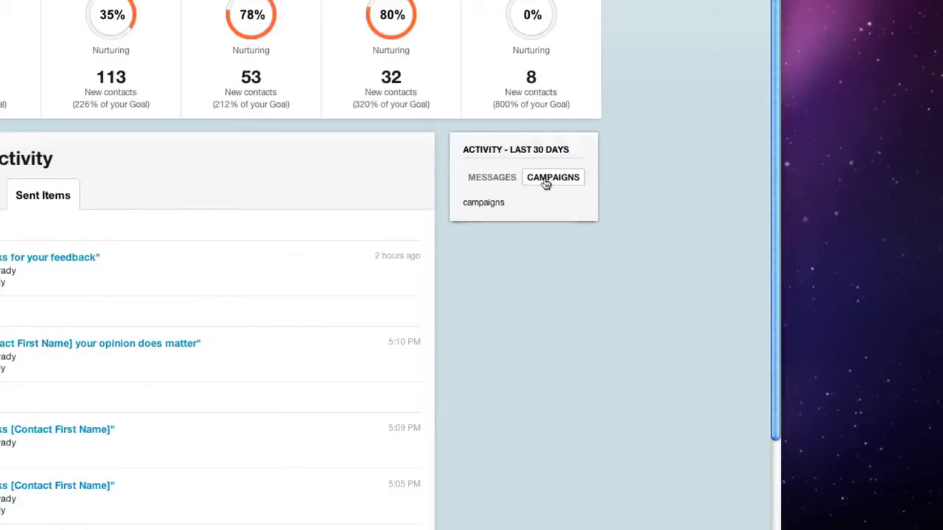
click(492, 177)
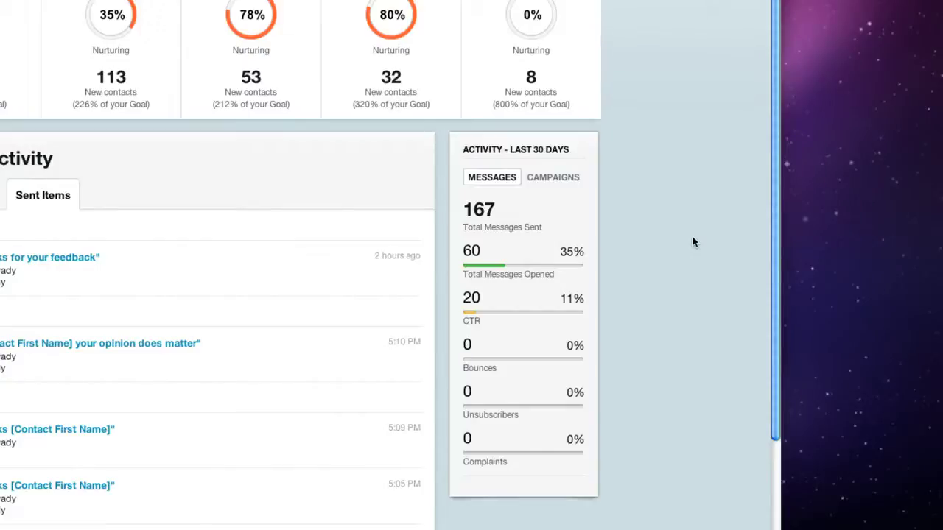
mouse_move(589, 268)
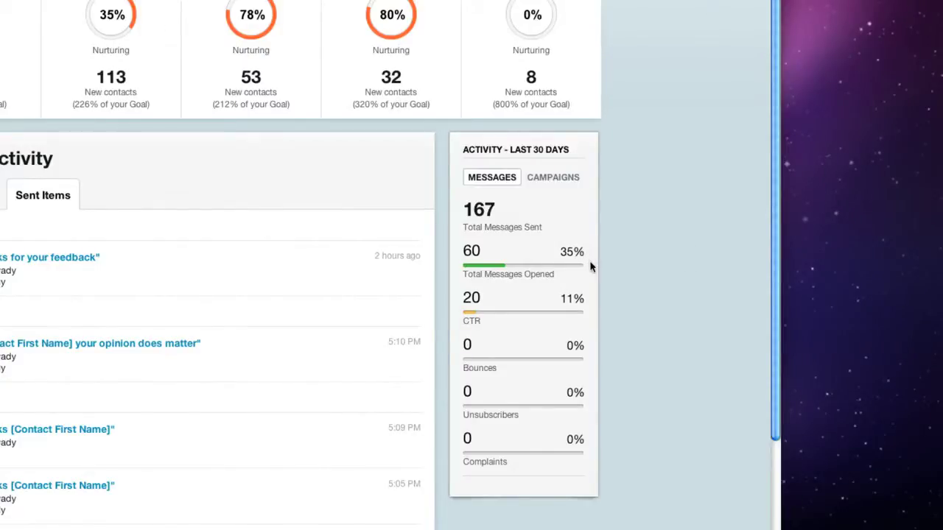
mouse_move(591, 313)
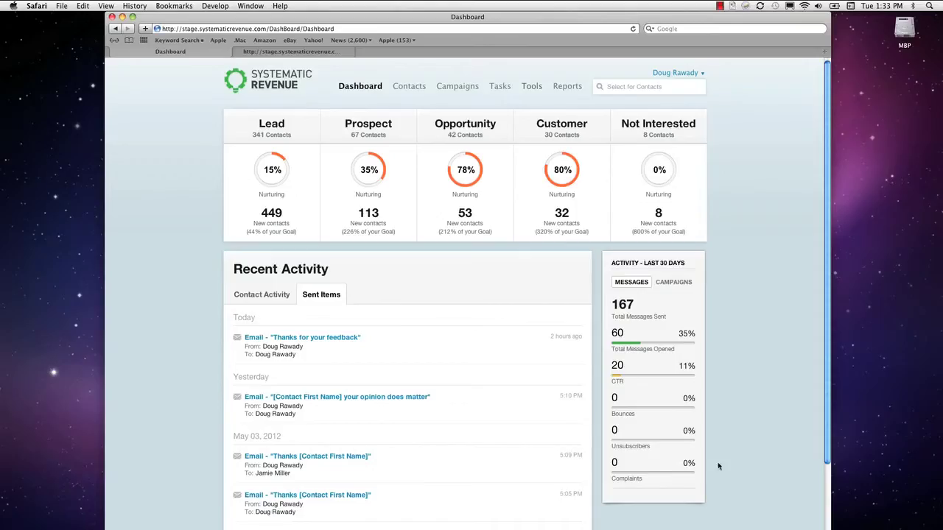
mouse_move(754, 457)
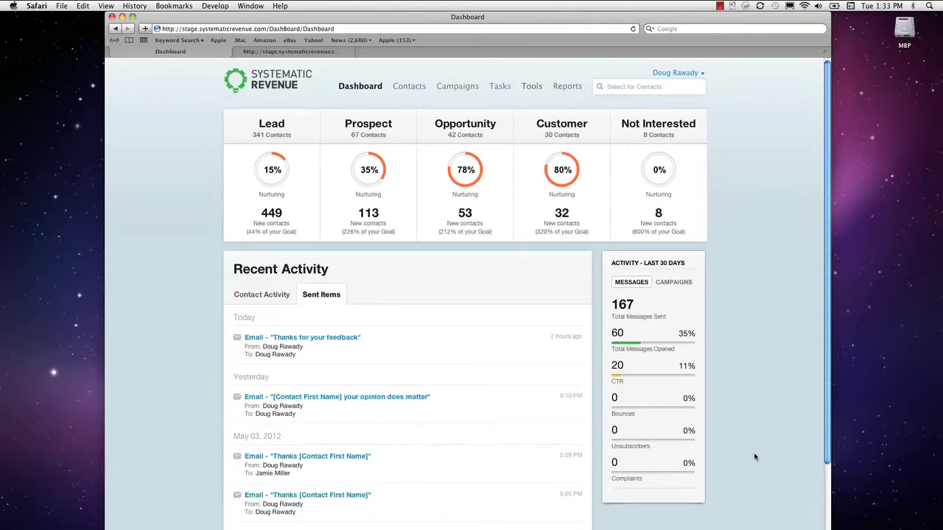